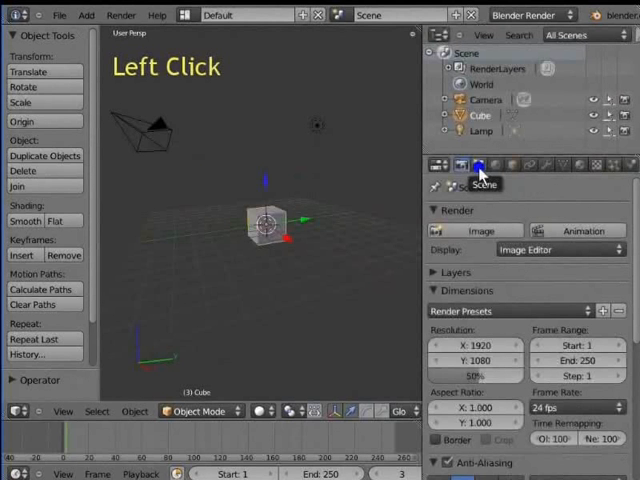
Step: Switch the Scene units to Metric so the default cube scene reads in metres
click(480, 164)
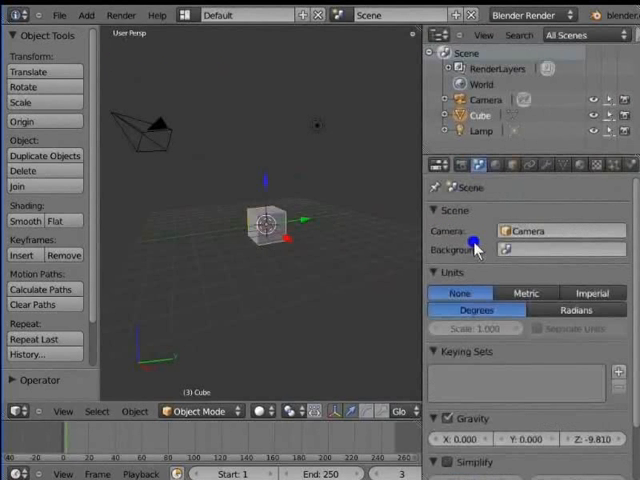
mouse_move(462, 250)
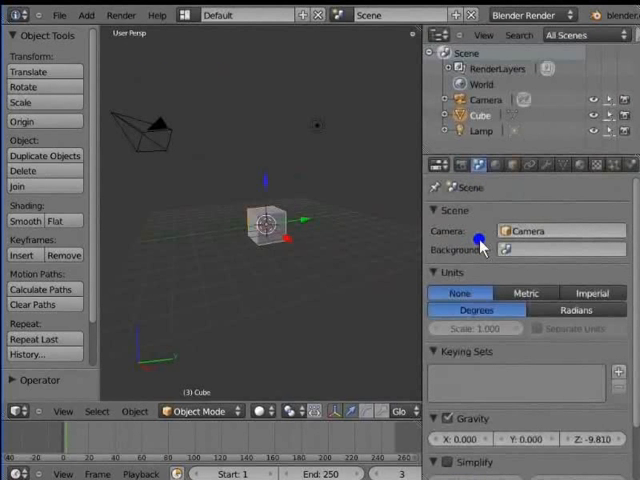
mouse_move(560, 236)
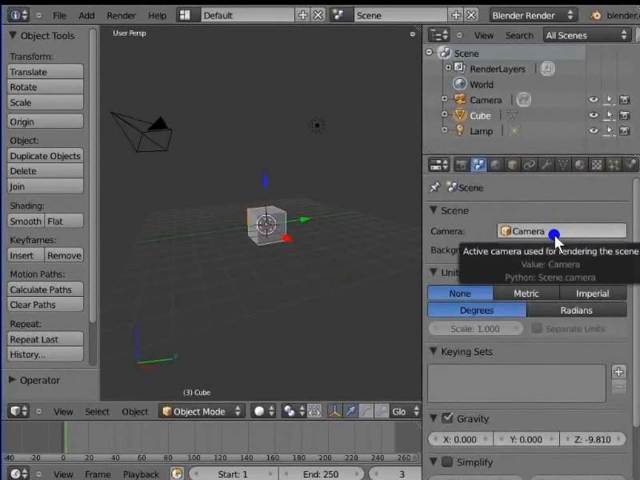
mouse_move(530, 258)
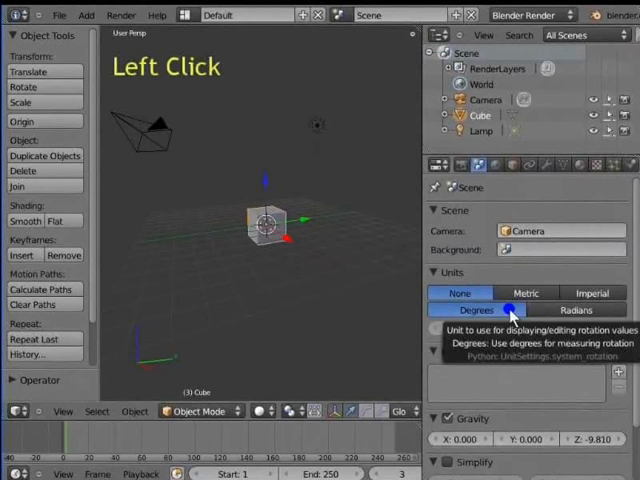
click(528, 292)
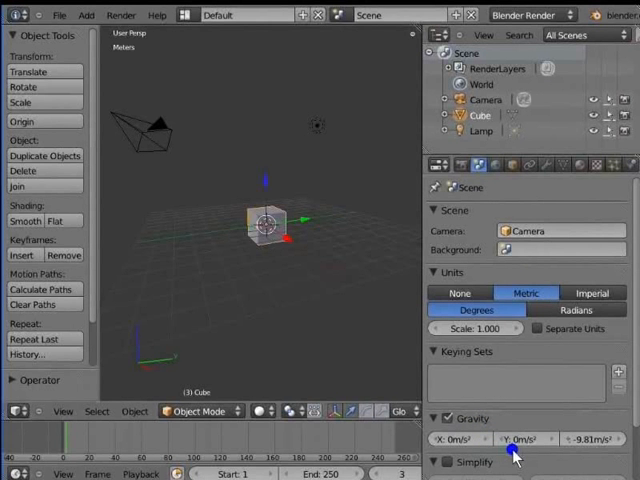
mouse_move(620, 450)
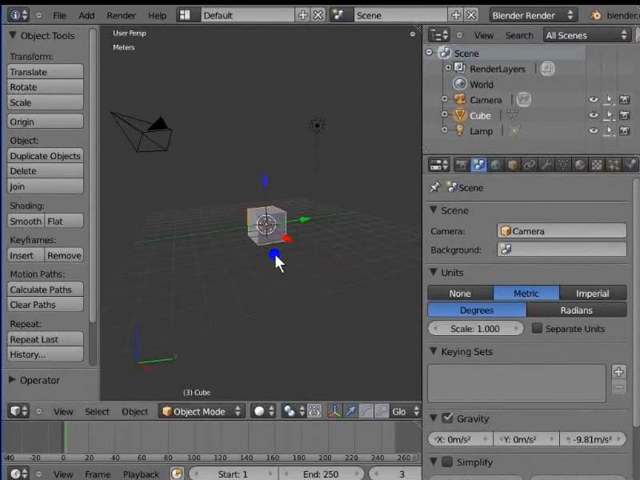
click(270, 256)
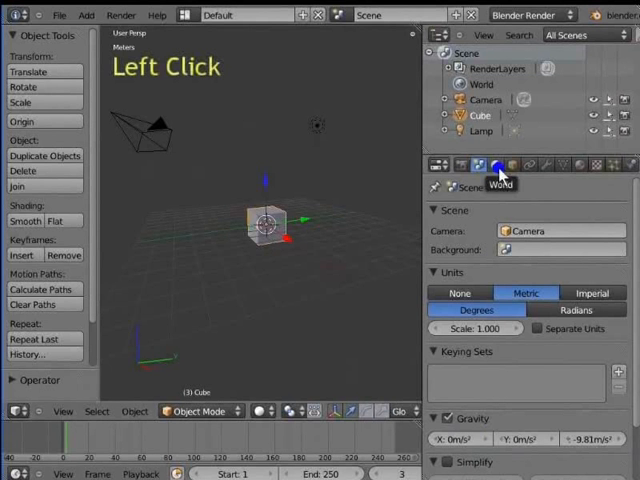
Step: Enable Blend Sky in the World settings for a gradient background
click(496, 164)
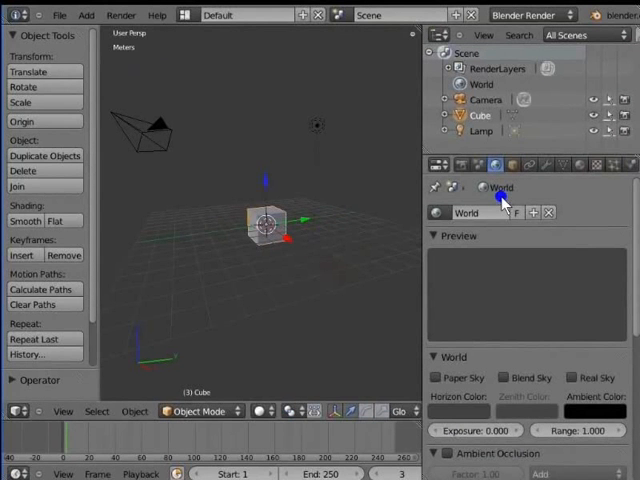
click(512, 196)
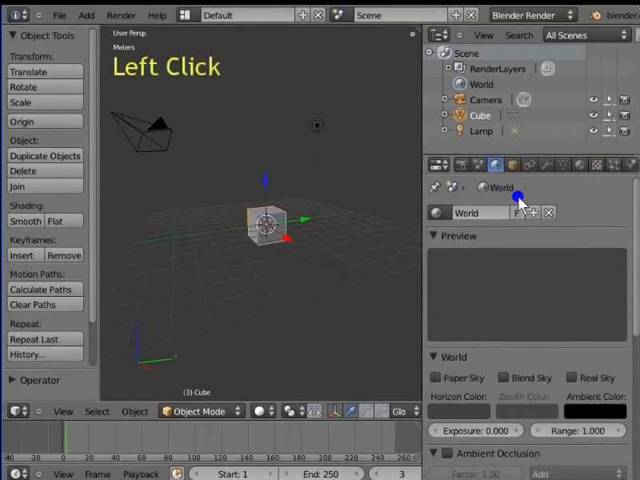
click(504, 376)
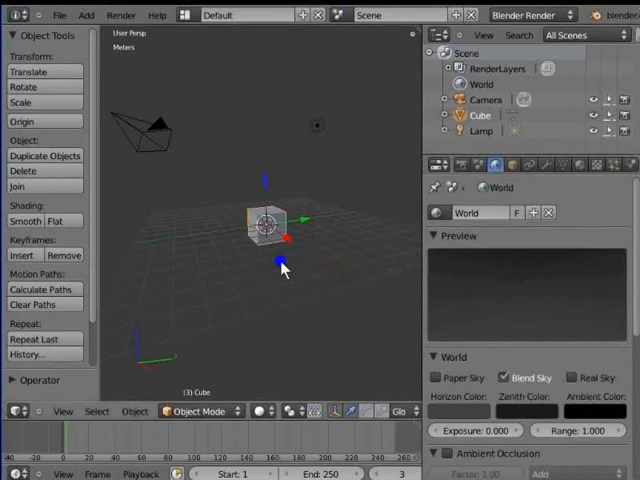
Step: Render a test frame with F12 to check the sky, then return to the workspace
key(F12)
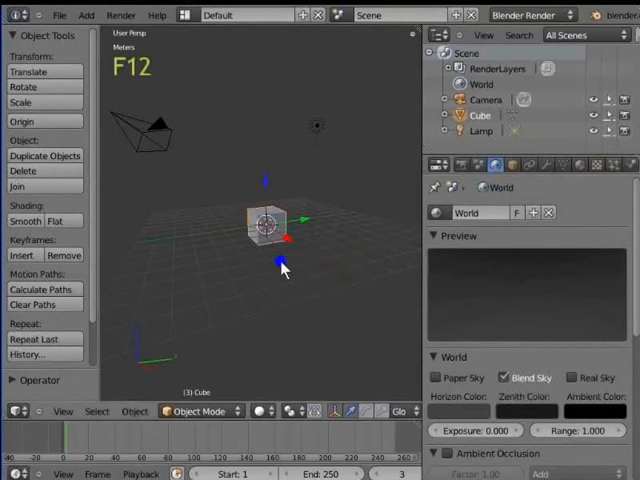
key(F12)
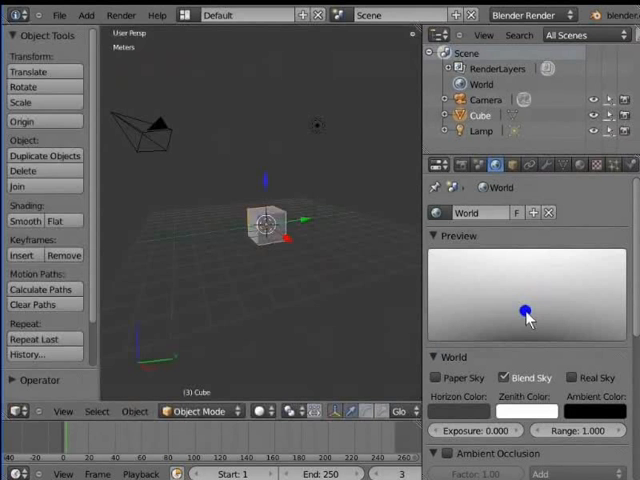
drag(528, 312, 540, 262)
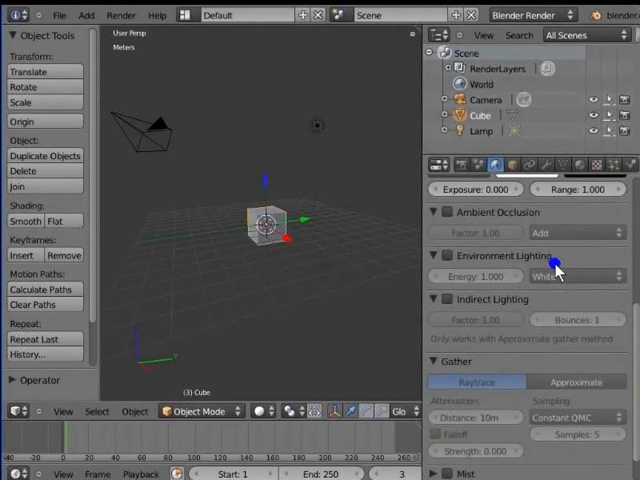
mouse_move(484, 376)
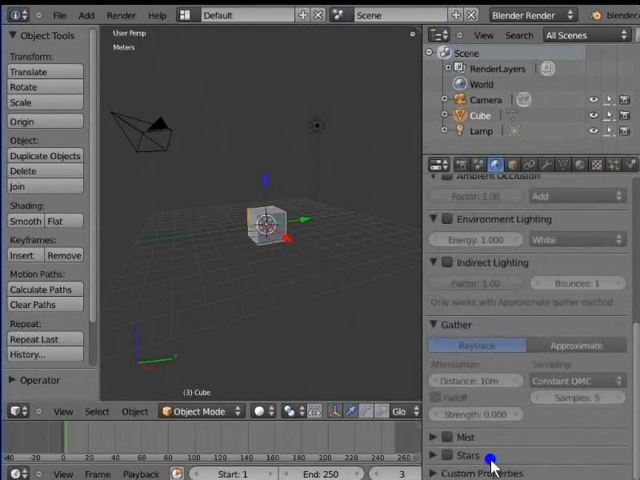
click(492, 448)
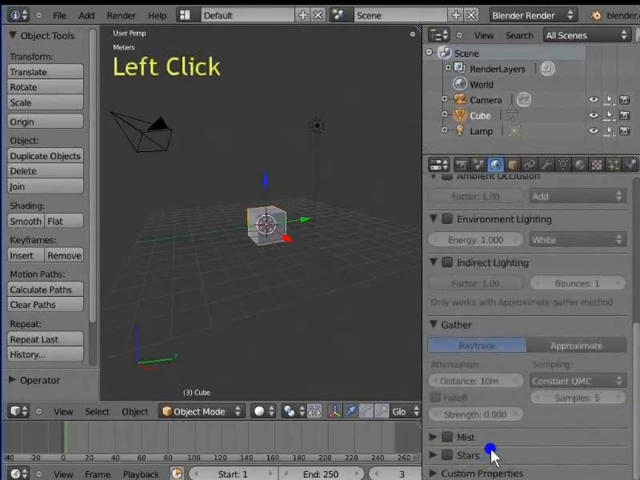
mouse_move(512, 164)
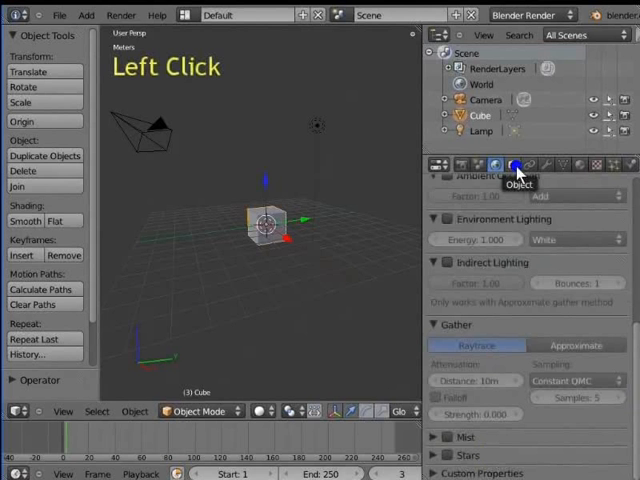
Step: Set the cube's Location X to 1 m in its Object Transform panel
click(512, 164)
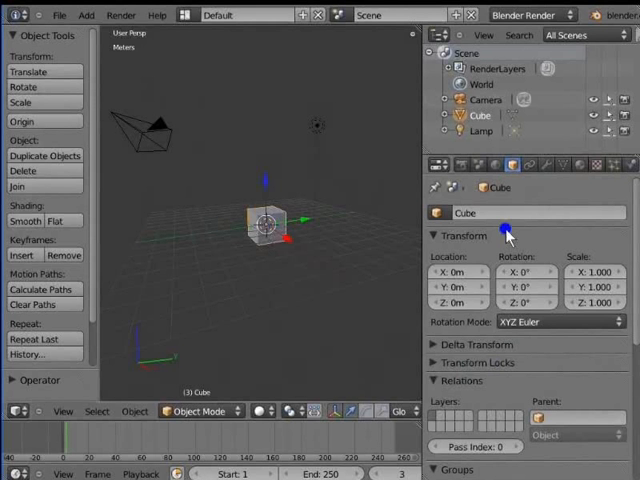
mouse_move(580, 264)
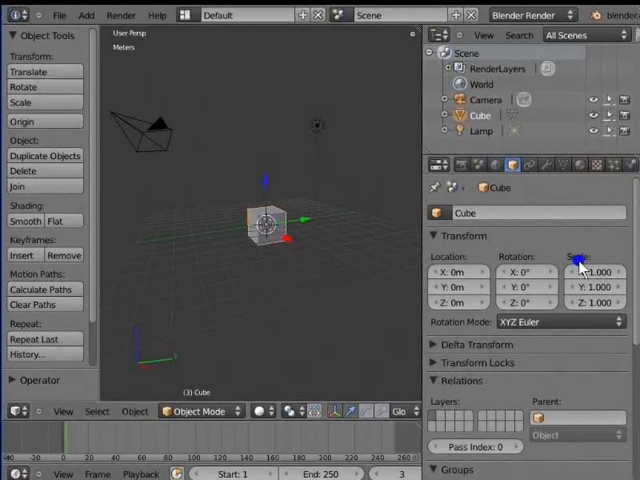
click(600, 272)
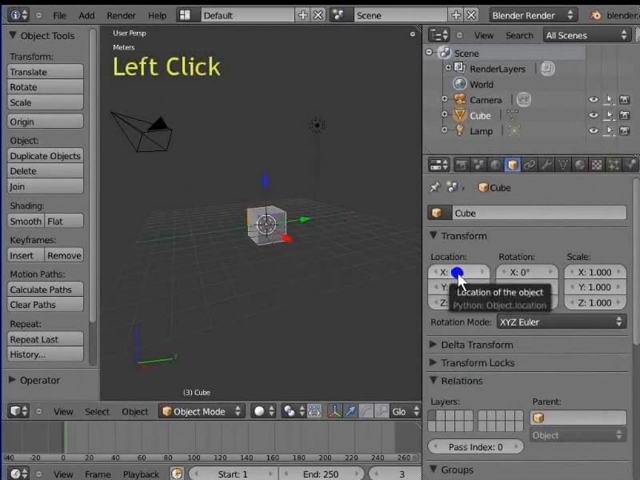
click(456, 272)
text(1)
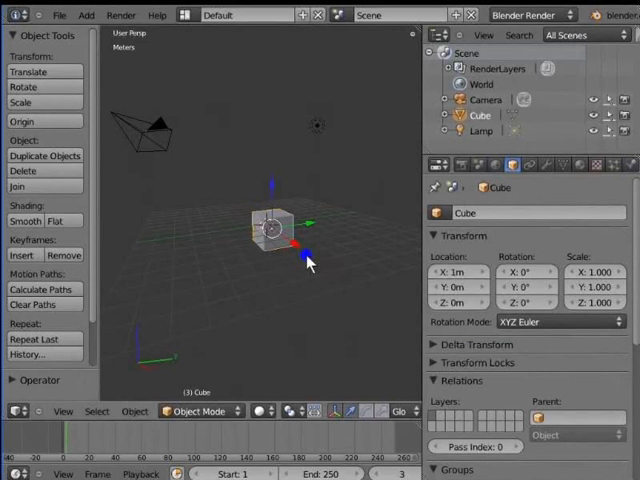
mouse_move(480, 262)
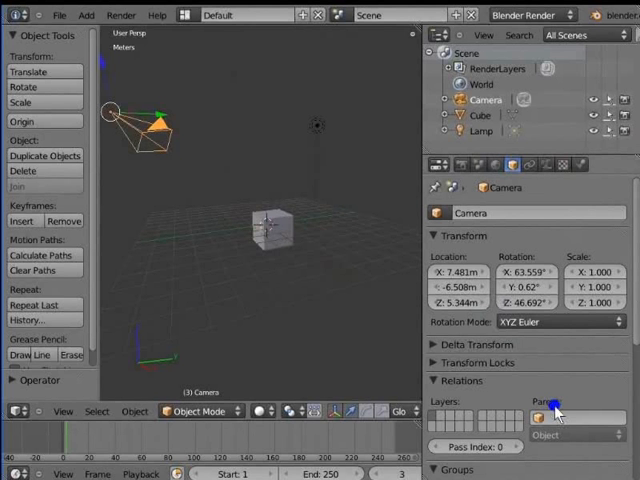
Step: Assign the camera to a different scene layer in its Relations panel
click(556, 402)
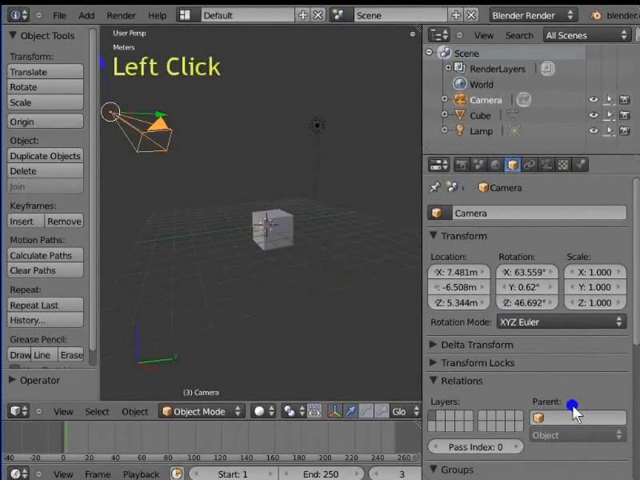
click(440, 418)
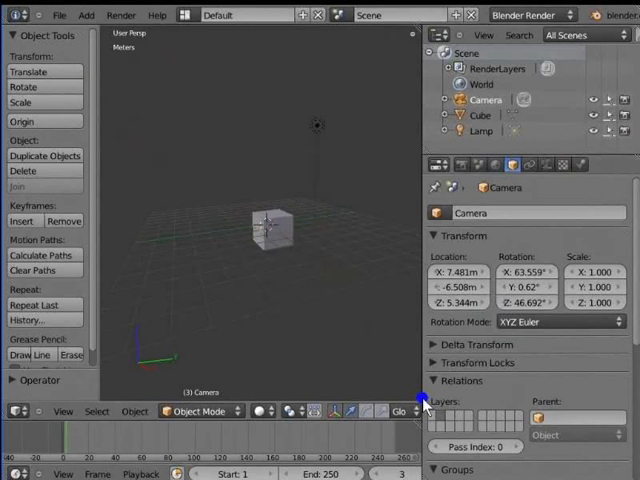
mouse_move(436, 416)
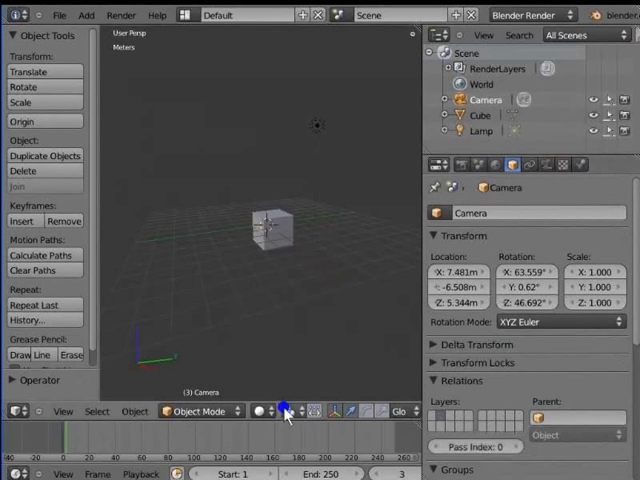
Step: Enable that layer in the 3D View header so the camera reappears
click(64, 412)
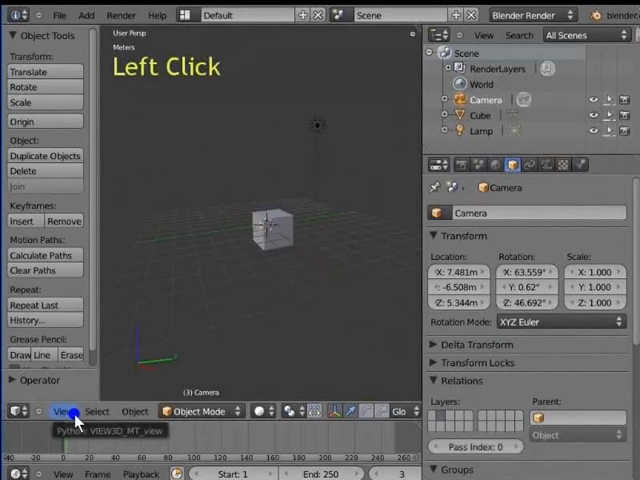
click(64, 412)
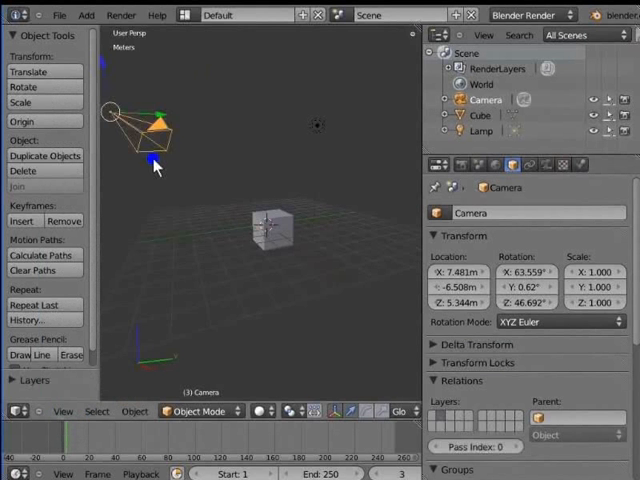
mouse_move(162, 166)
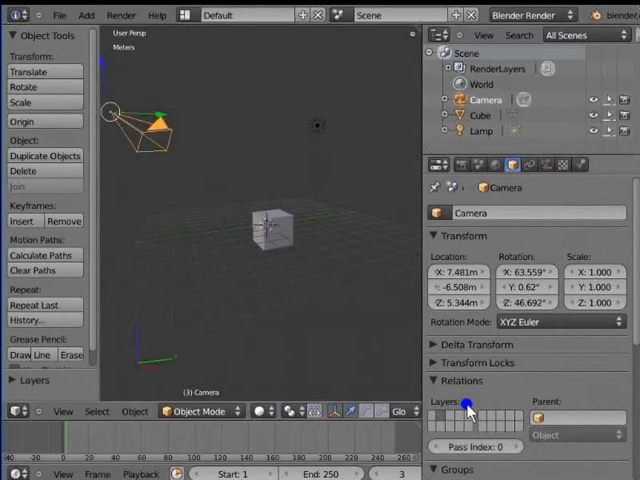
Step: Return the camera to the first layer and set Cube as its parent
click(290, 278)
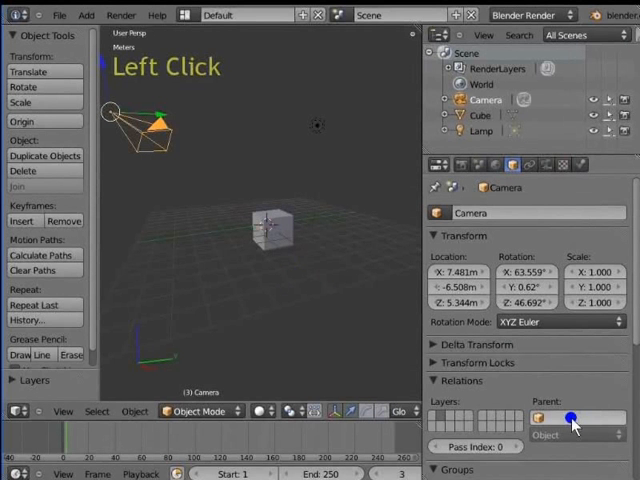
click(570, 416)
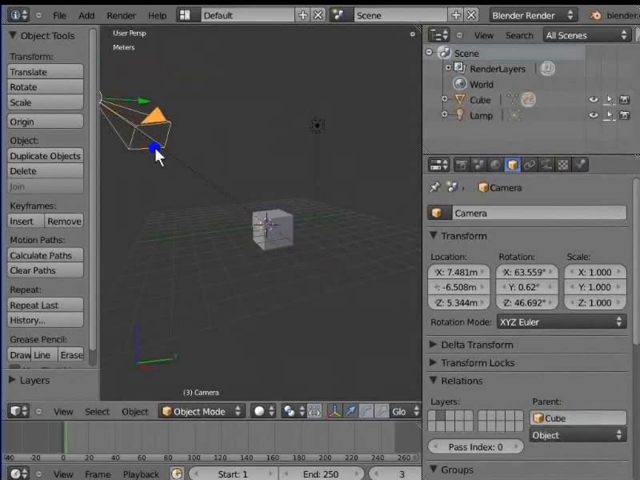
Step: Select the cube and drag it upward so the parented camera follows
right_click(212, 188)
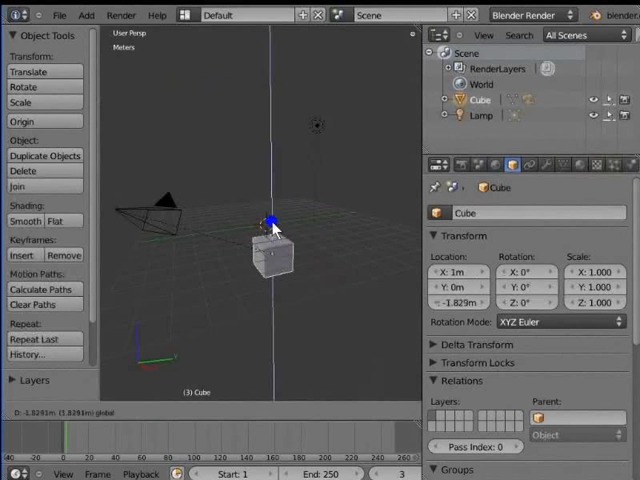
drag(268, 220, 270, 250)
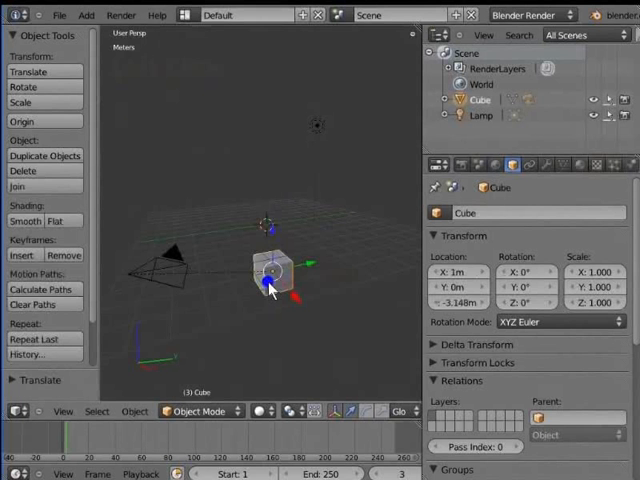
Step: Select the camera and clear its Parent field so it detaches from the cube
right_click(160, 276)
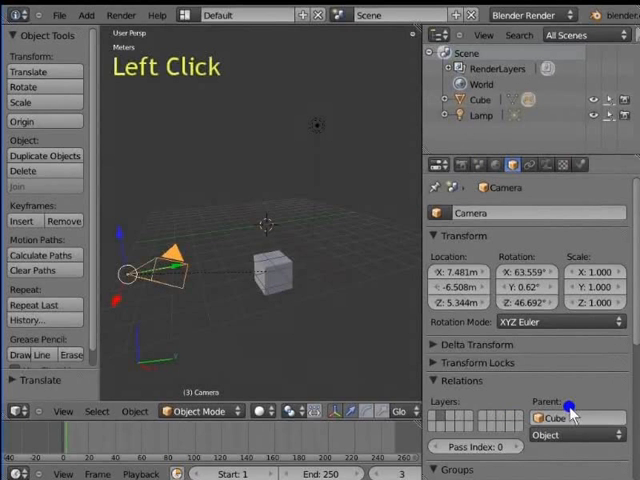
click(570, 416)
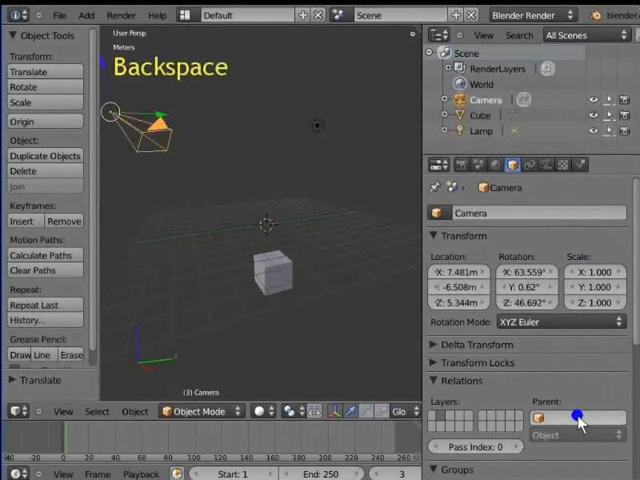
click(272, 270)
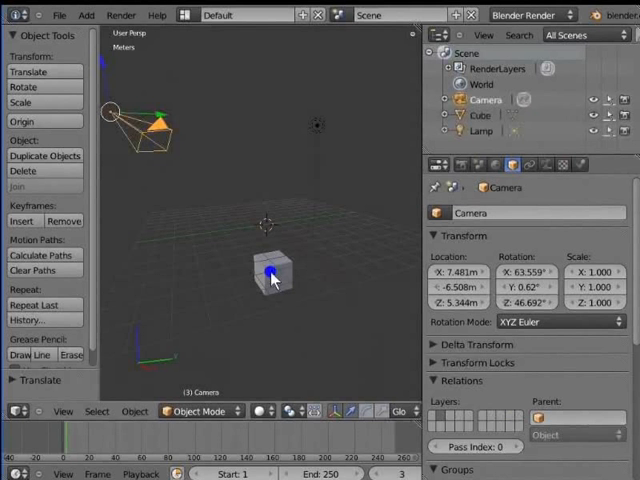
click(150, 140)
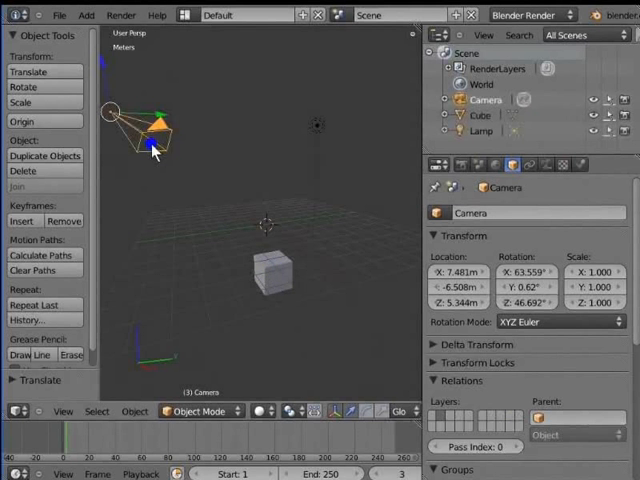